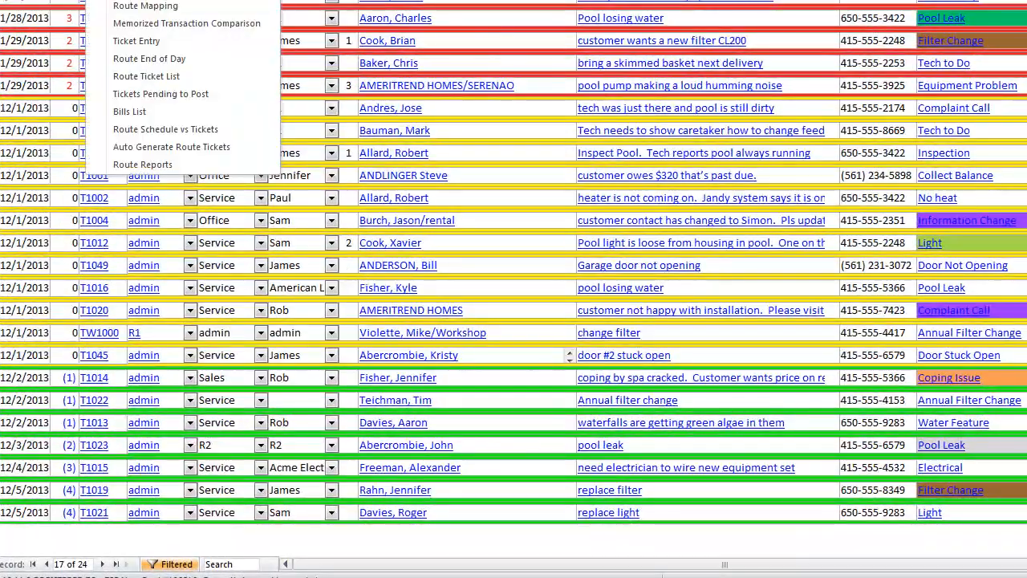
mouse_move(146, 5)
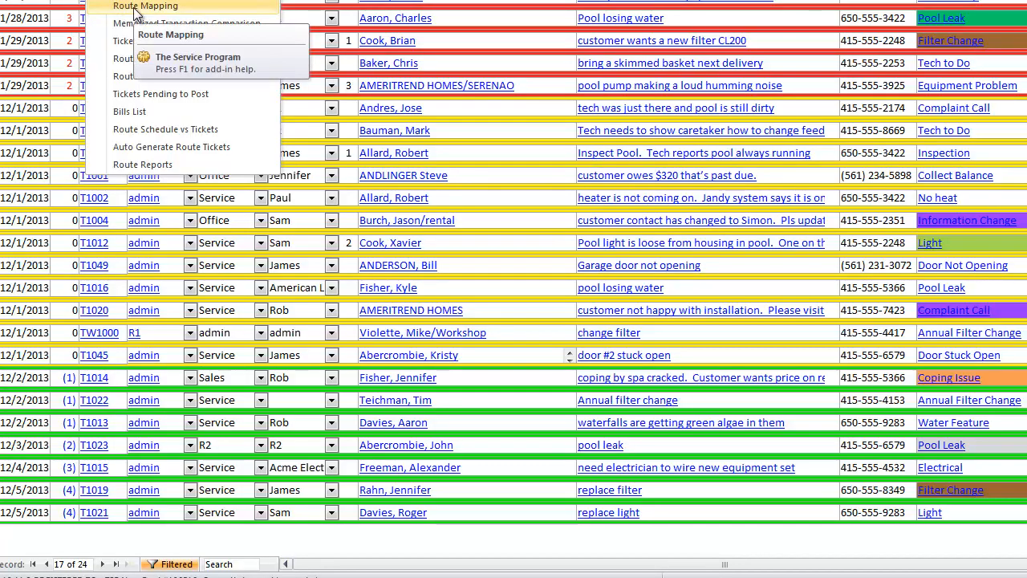
Open Route Mapping and filter to route R1, leaving the zip code blank
click(146, 5)
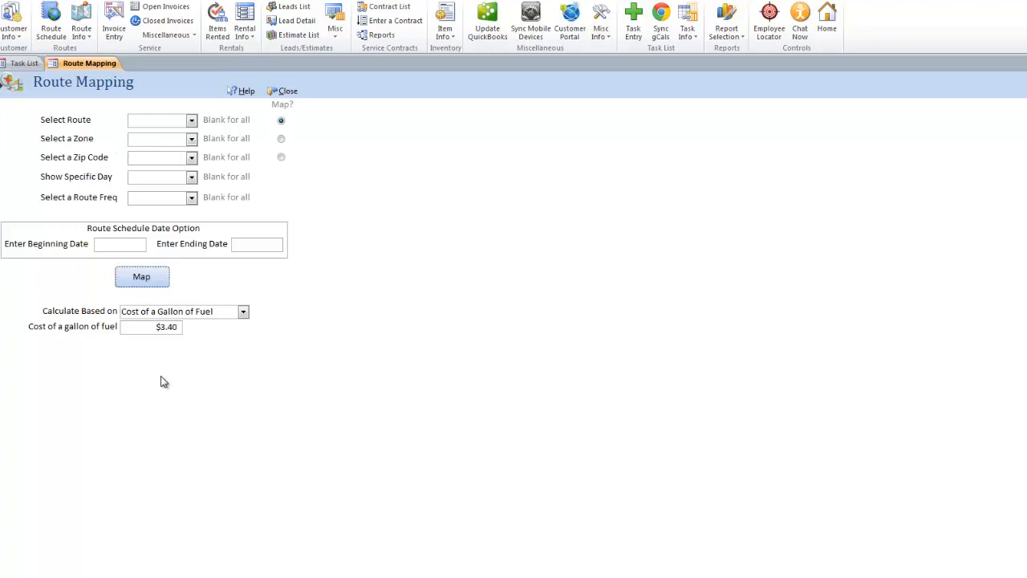
mouse_move(179, 272)
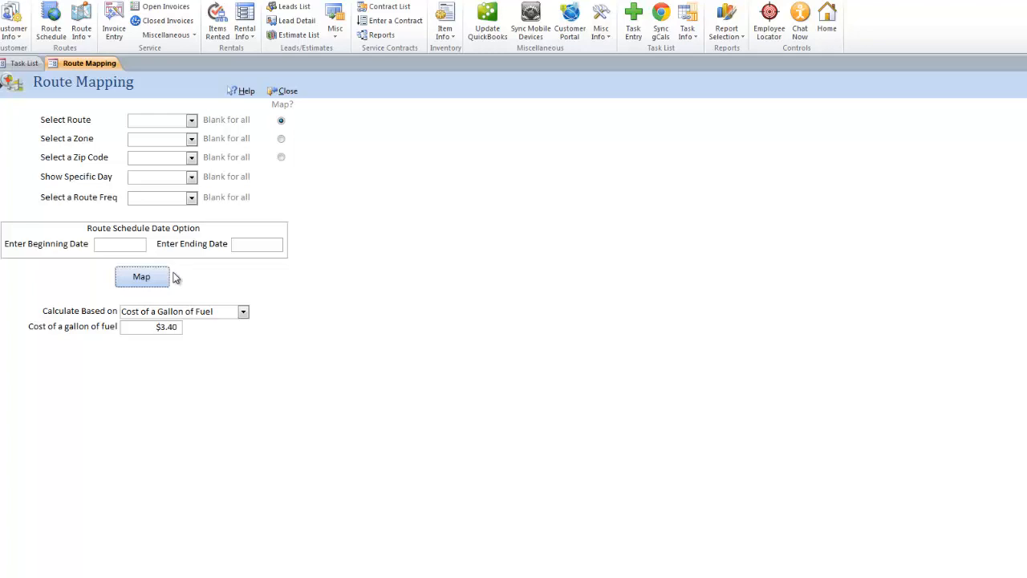
click(191, 121)
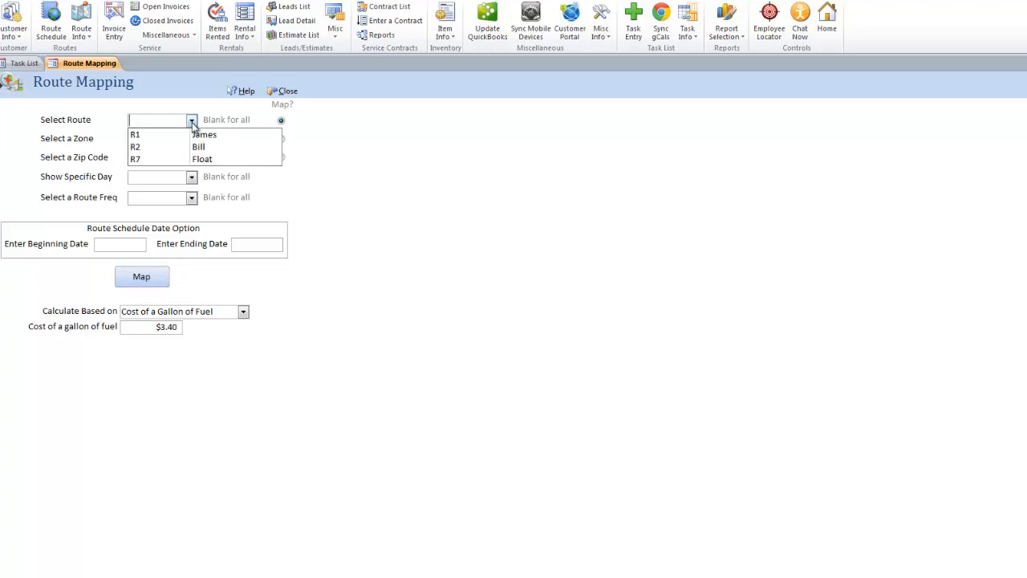
click(135, 134)
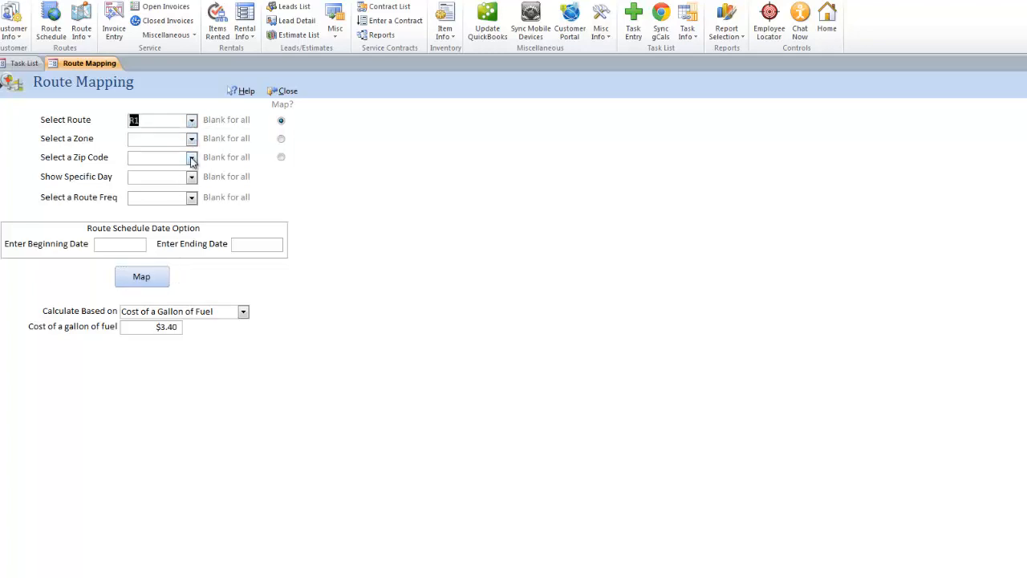
click(191, 157)
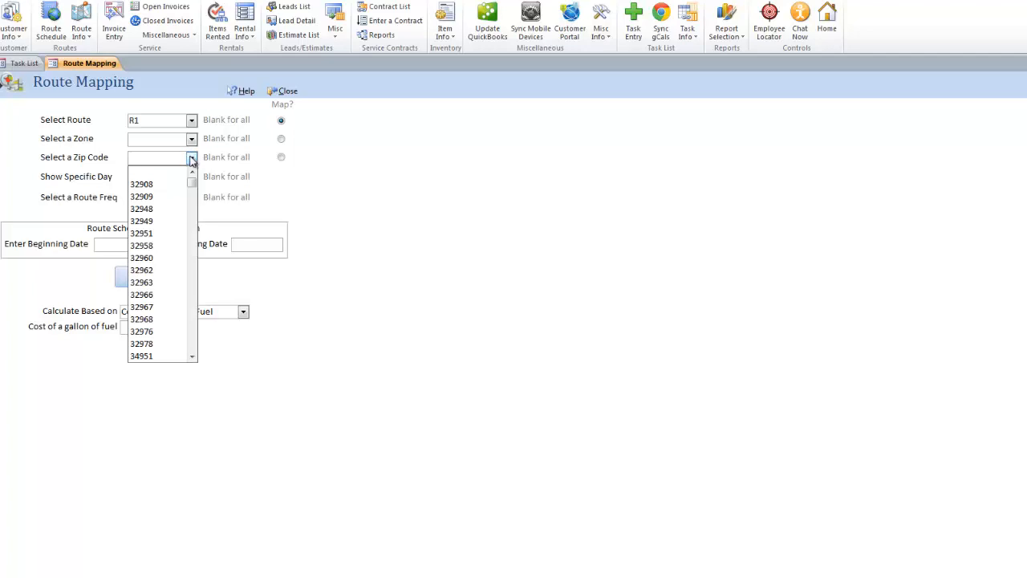
click(191, 156)
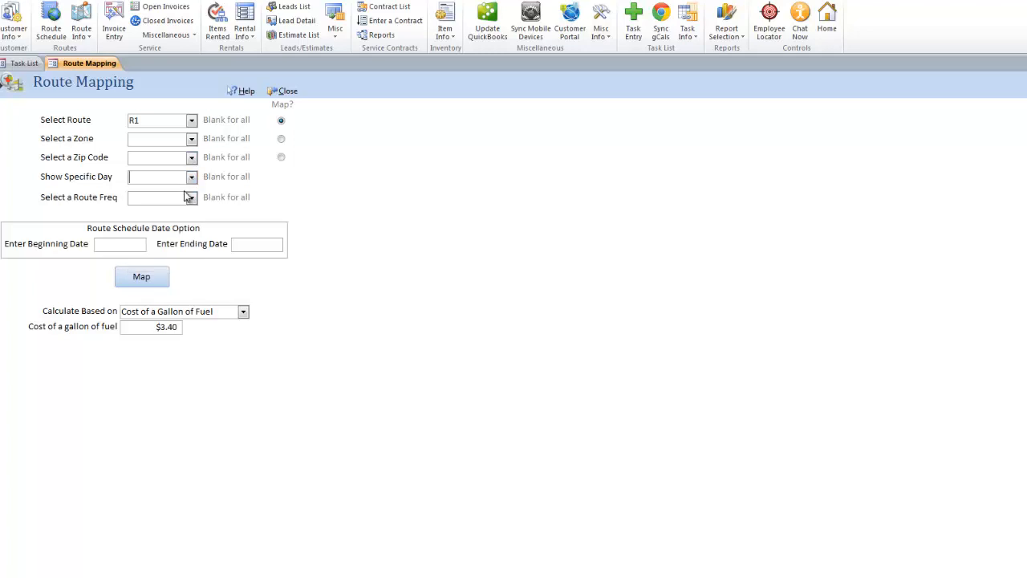
mouse_move(194, 223)
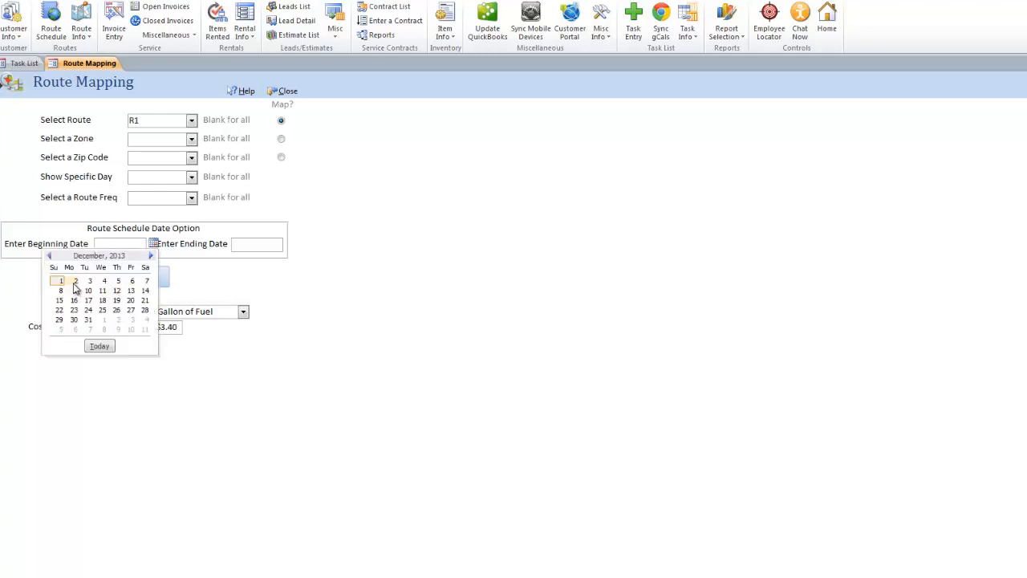
Set Beginning Date 12/1/2013 and Ending Date 12/31/2013 on the calendar pickers
click(60, 280)
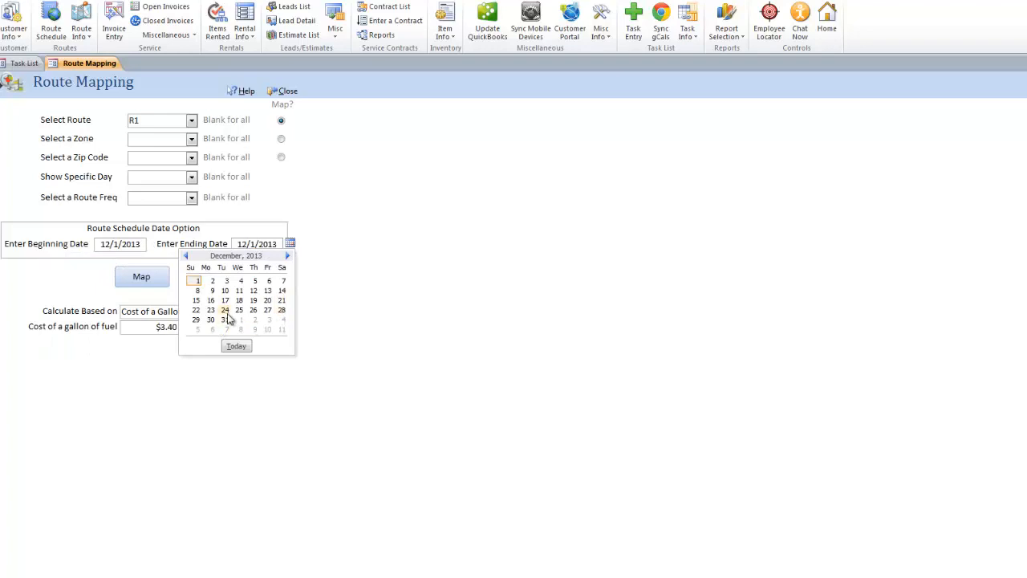
click(224, 319)
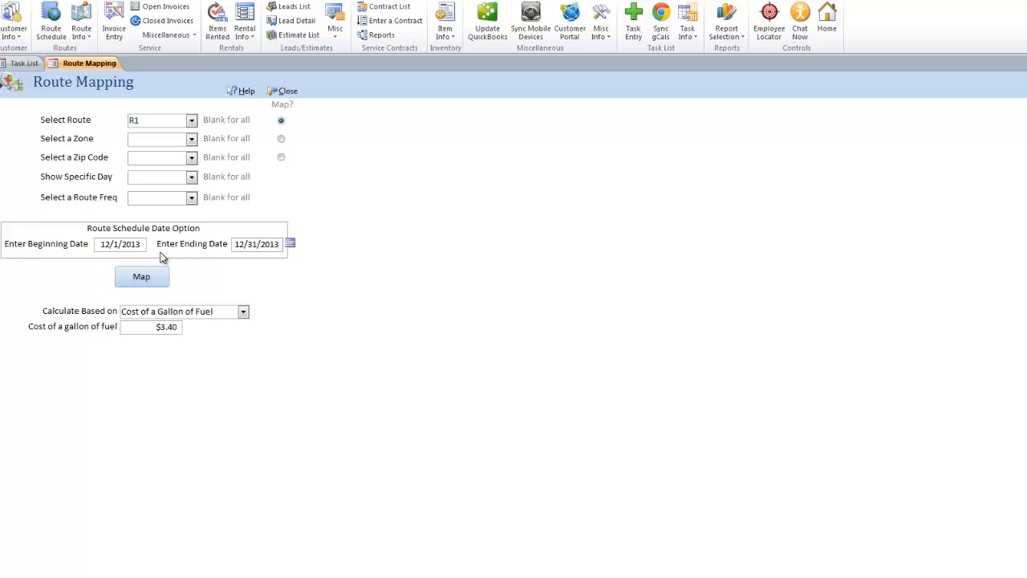
click(257, 244)
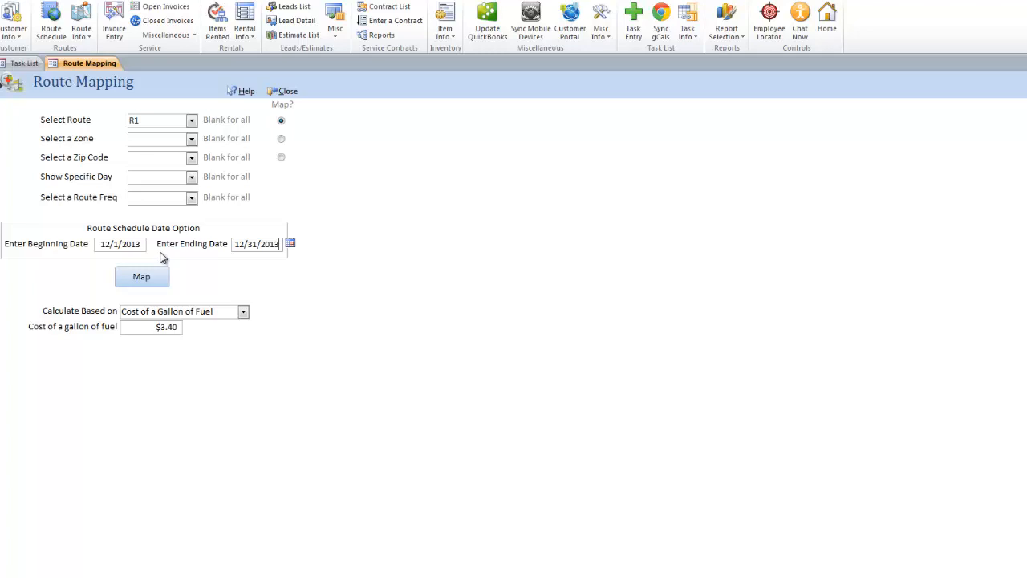